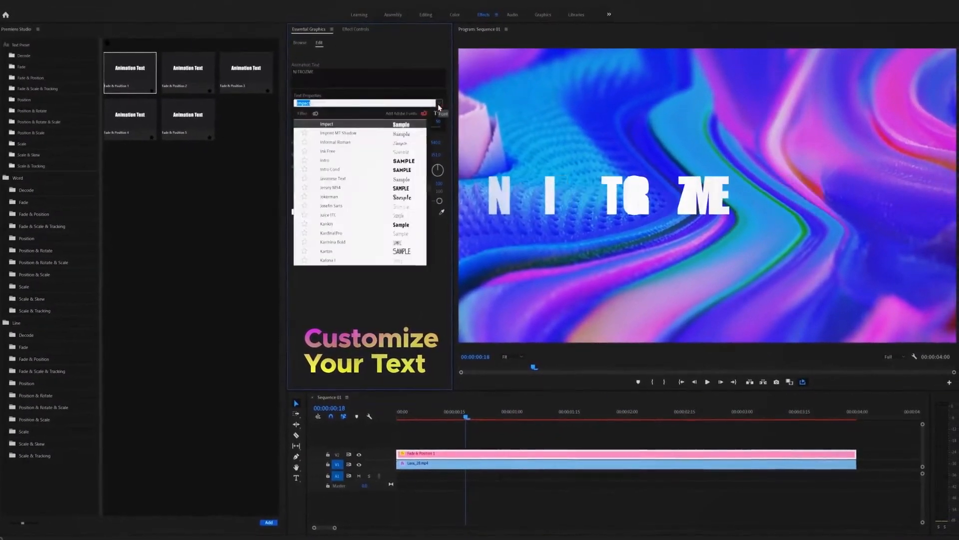
# Step: Set the NITROZME title to Metropolis Black, then load the Fade presets over the purple clip
pyautogui.scroll(-3)
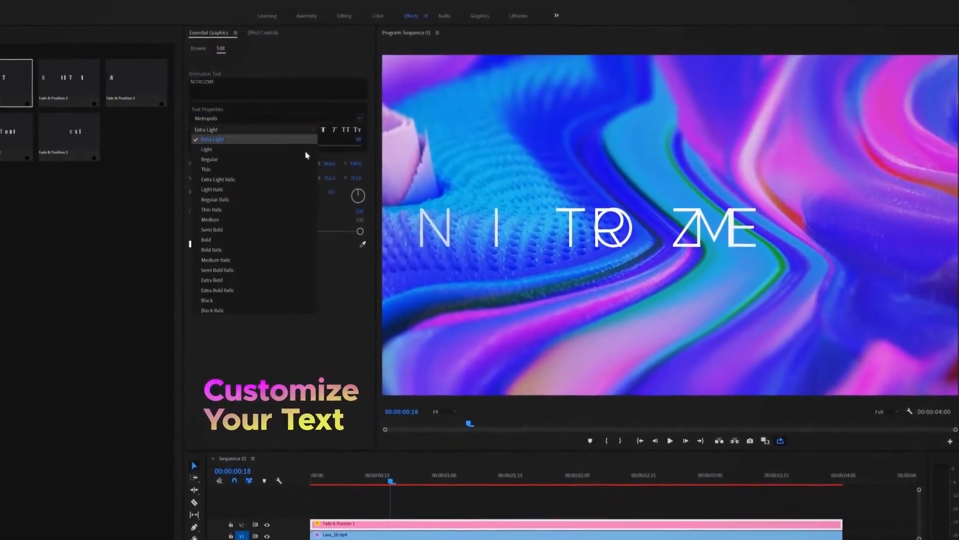
pyautogui.click(208, 300)
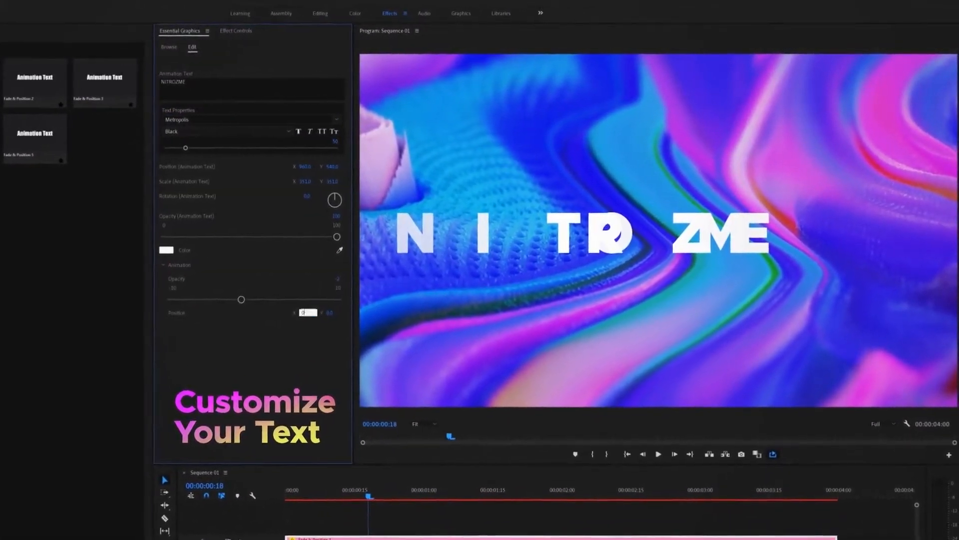
pyautogui.click(395, 503)
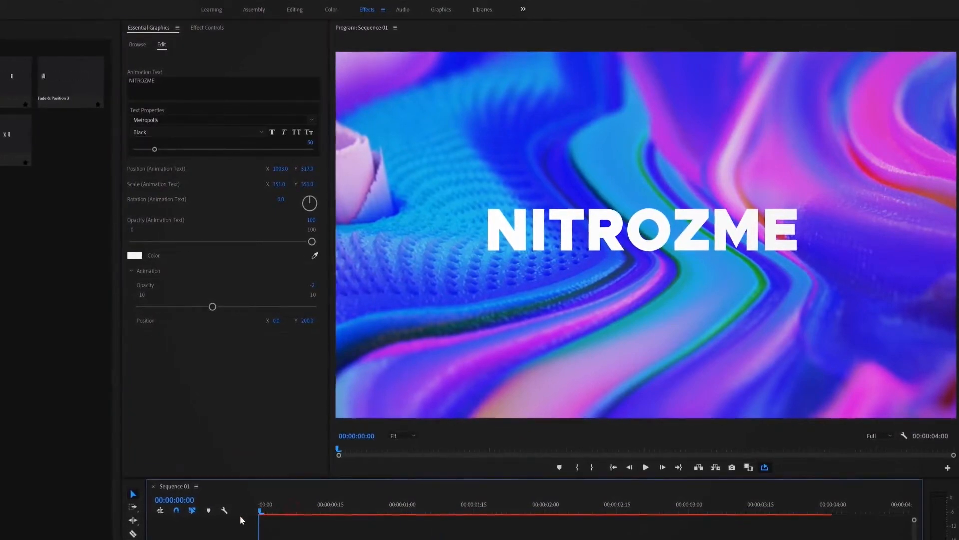
pyautogui.click(637, 478)
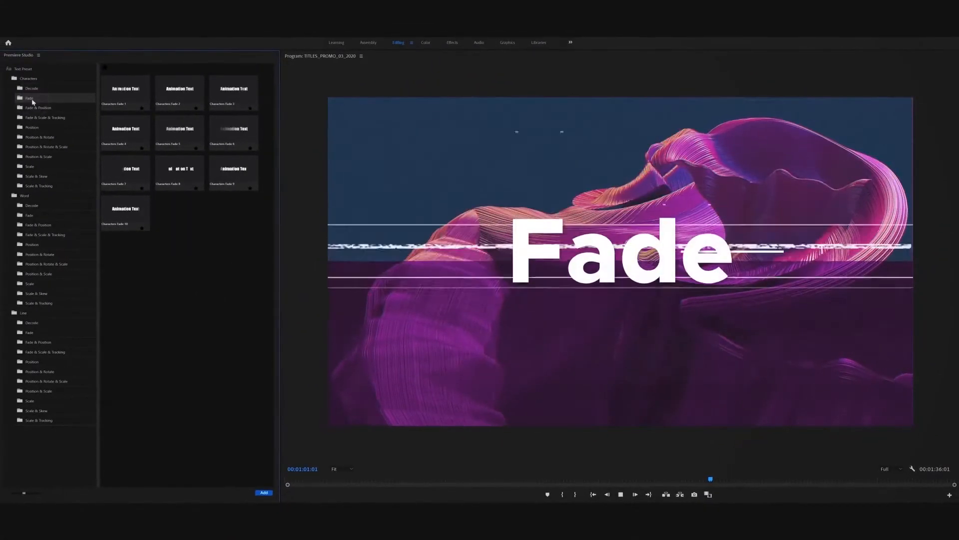
# Step: Browse the Fade & Position, Fade & Scale & Tracking, Position & Rotate and Position & Rotate & Scale presets
pyautogui.click(38, 224)
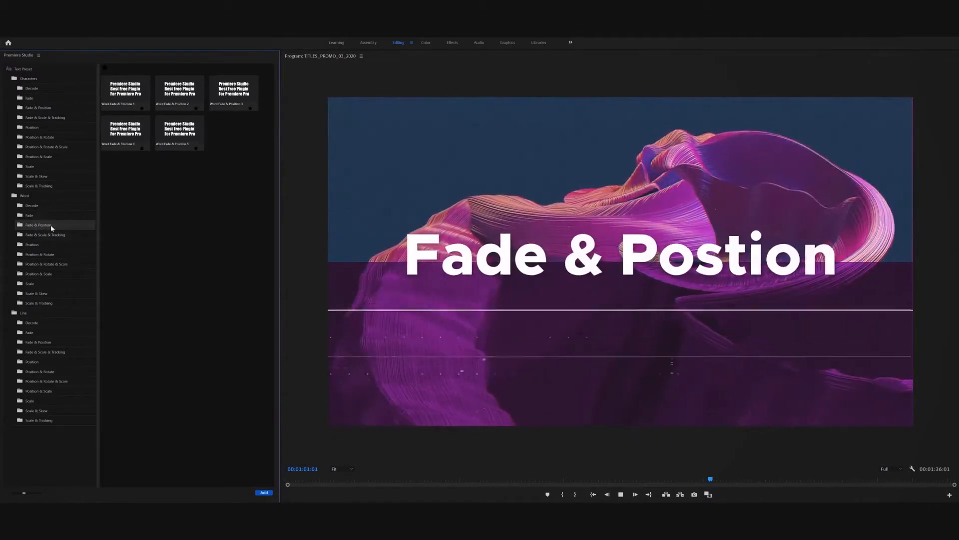
pyautogui.click(44, 351)
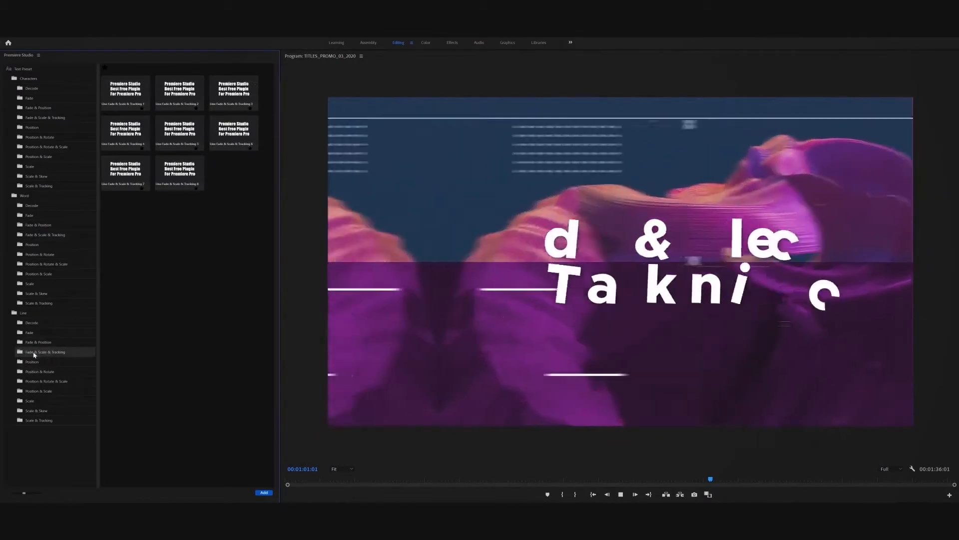
pyautogui.click(39, 137)
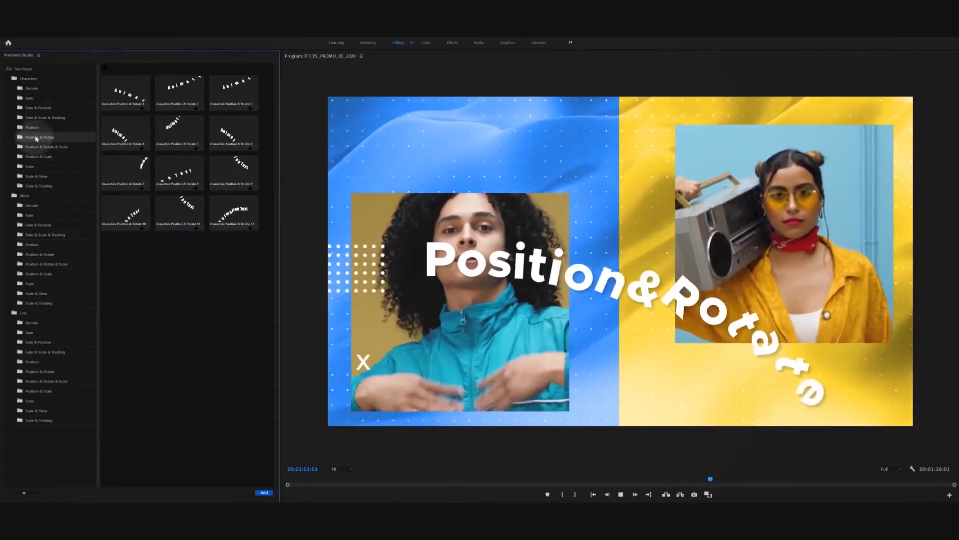
pyautogui.click(46, 263)
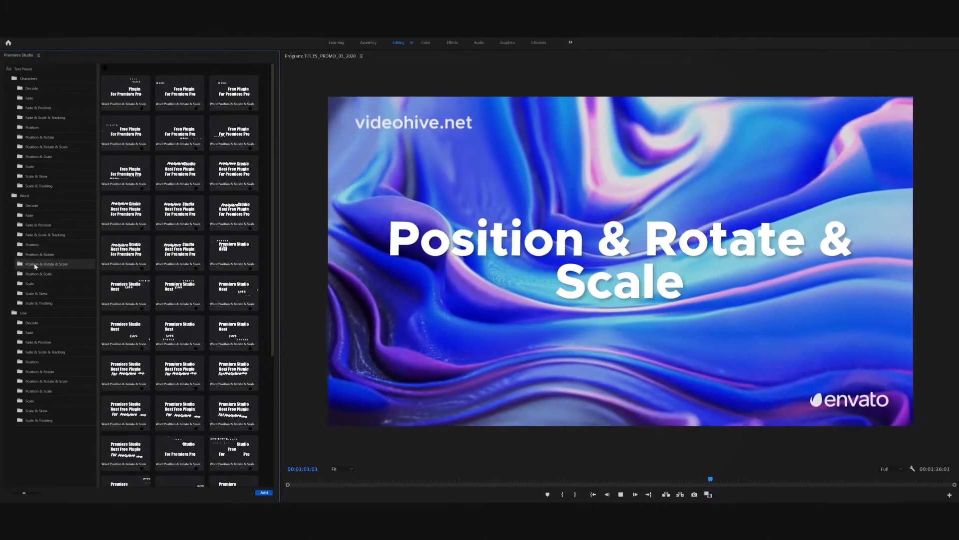
# Step: Browse the Position & Scale, Scale and Scale & Skew presets, ending on Position & Rotate & Scale
pyautogui.click(39, 156)
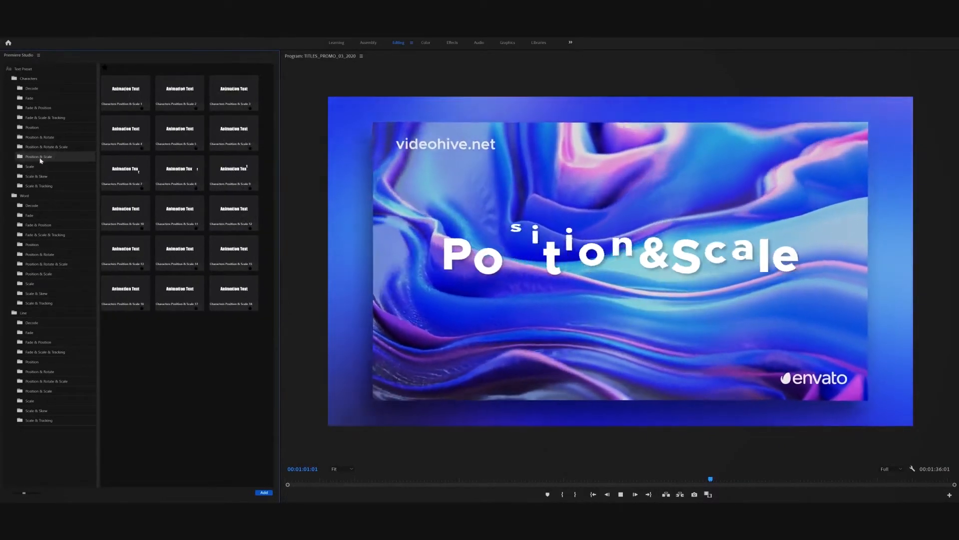
pyautogui.click(29, 283)
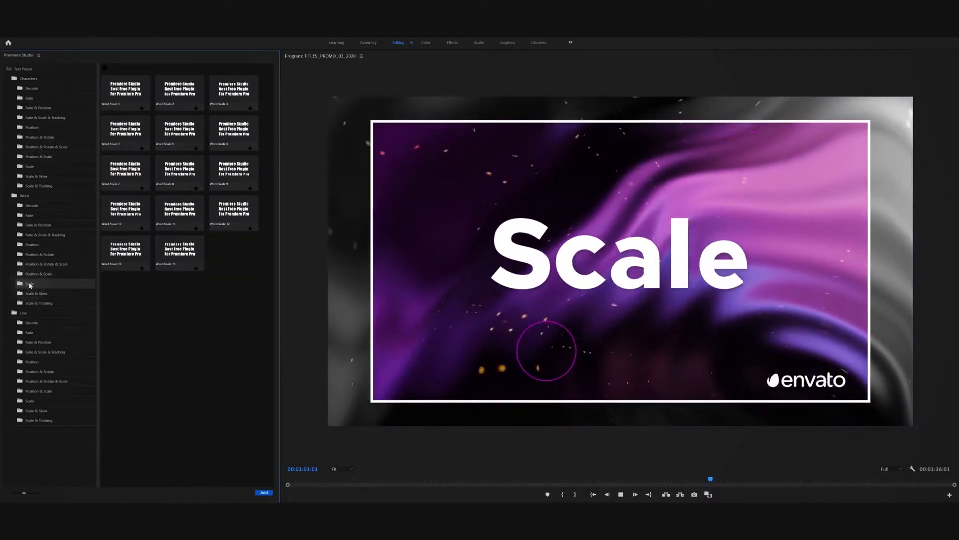
pyautogui.click(36, 411)
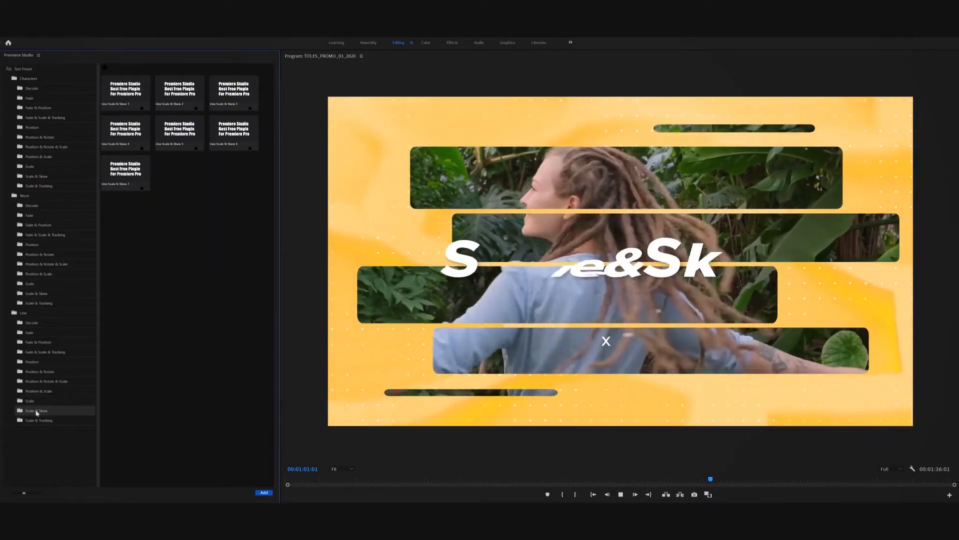
pyautogui.click(39, 186)
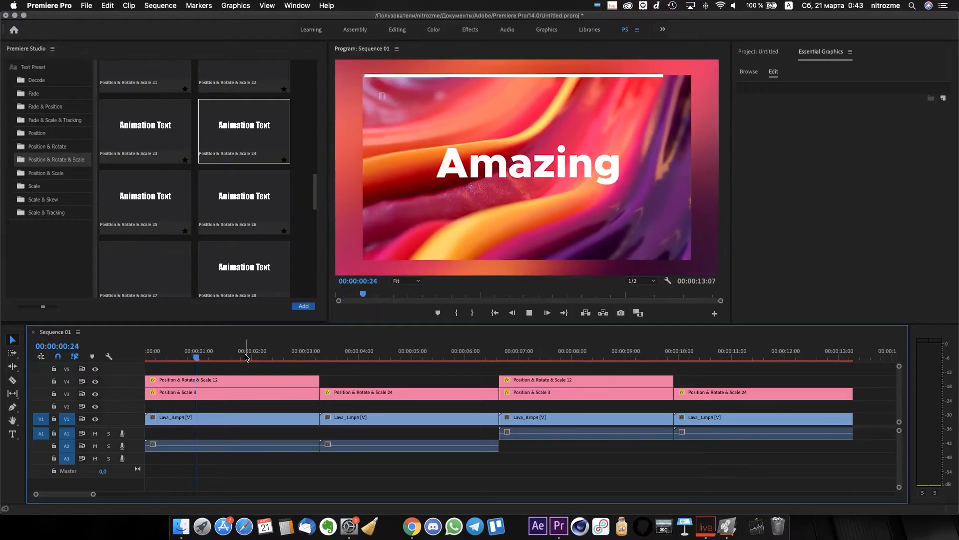
# Step: Play the sequence so the Amazing and Pro title presets animate over the Lava clips
pyautogui.click(305, 351)
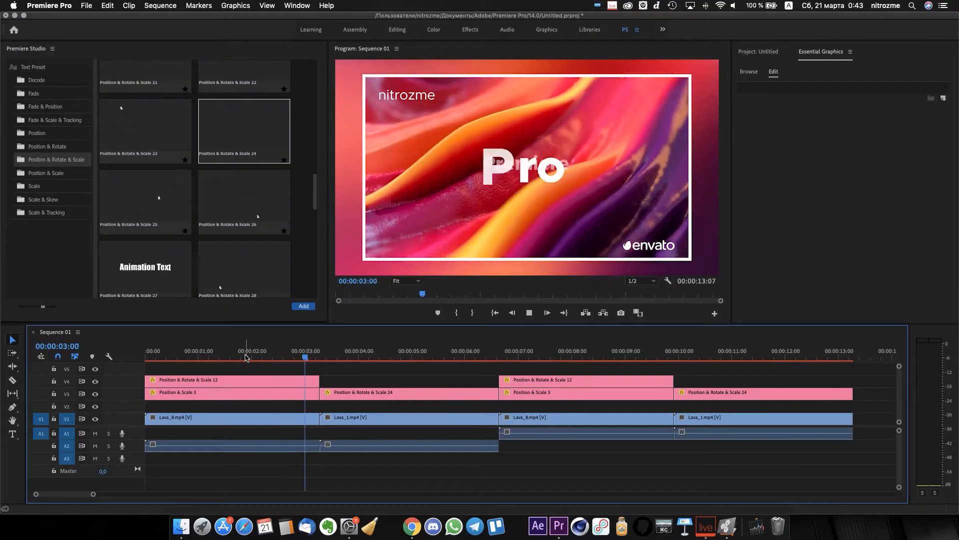
pyautogui.click(412, 350)
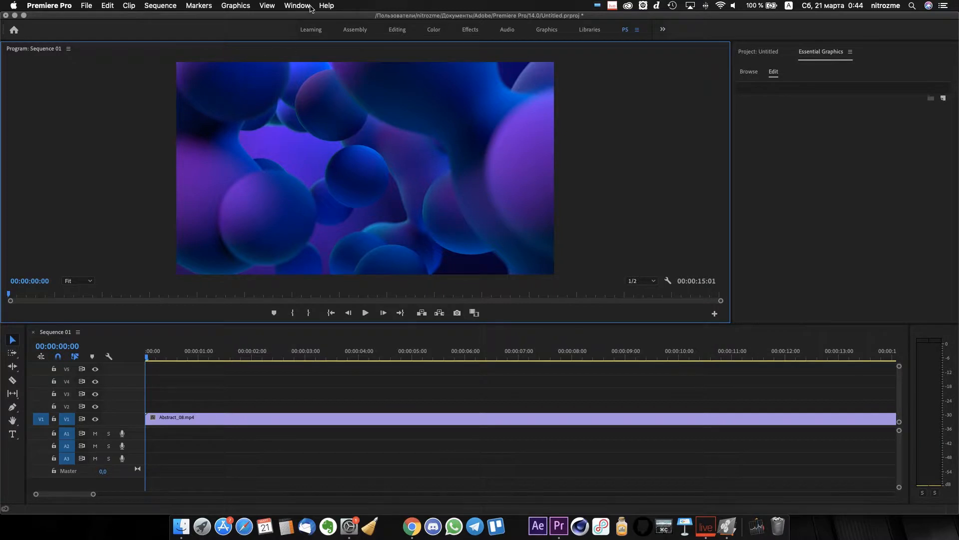
# Step: Launch the Premiere Studio extension from Window > Extensions and expand its Text Preset categories
pyautogui.click(298, 6)
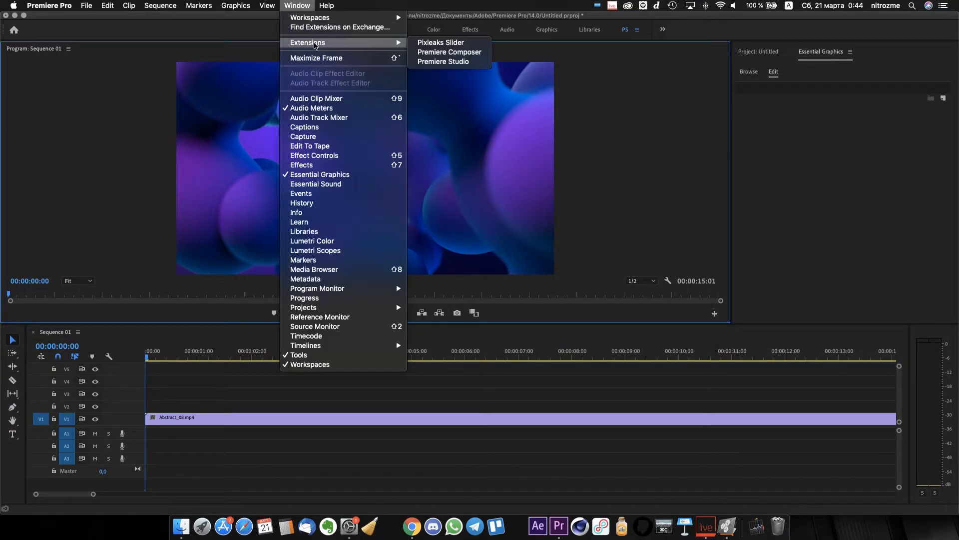
pyautogui.click(442, 61)
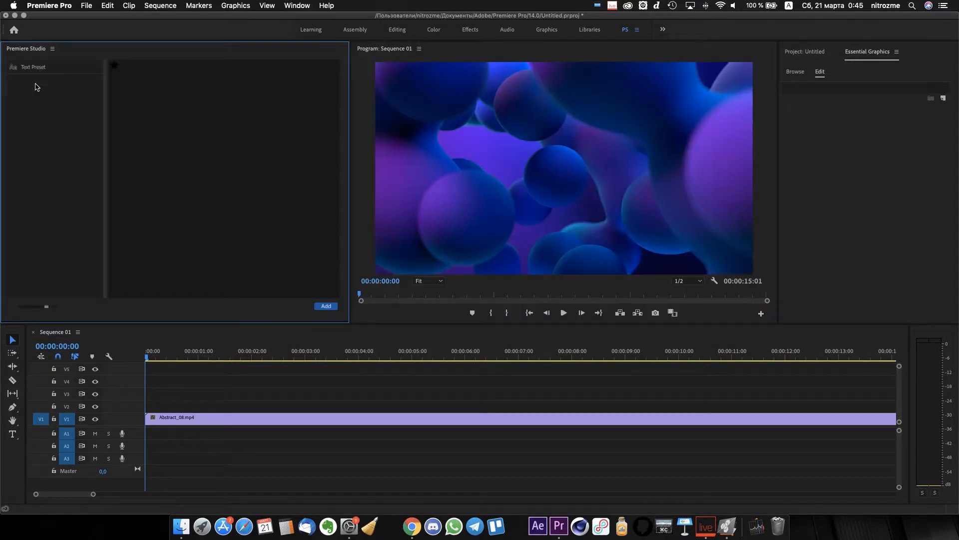
pyautogui.click(33, 67)
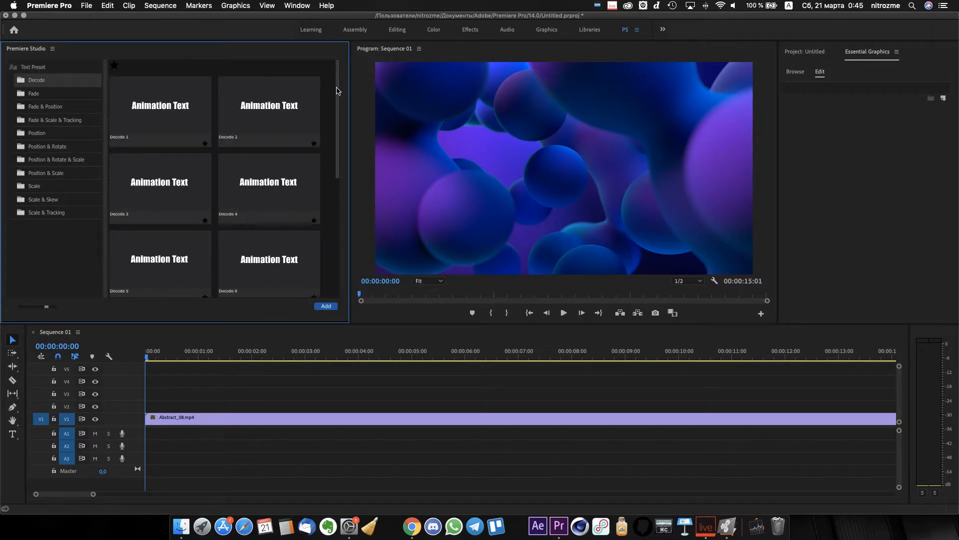
# Step: Scroll through the Decode and Fade presets, then load Fade & Position and Position & Rotate & Scale
pyautogui.scroll(-3)
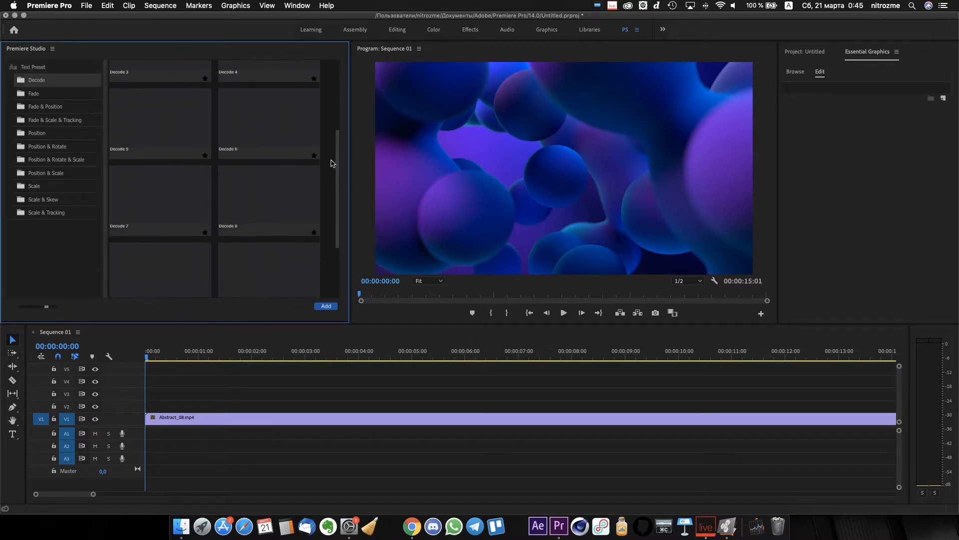
pyautogui.scroll(-3)
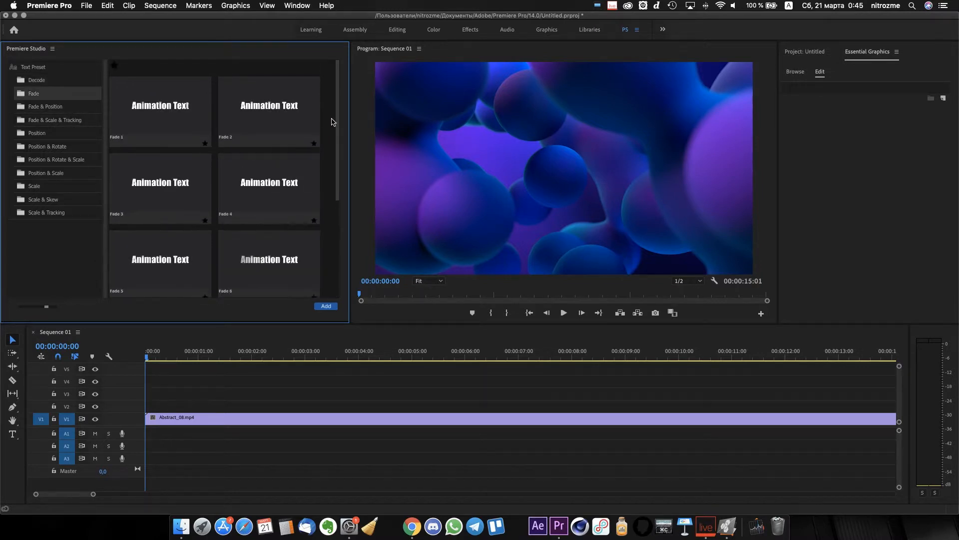
pyautogui.scroll(-3)
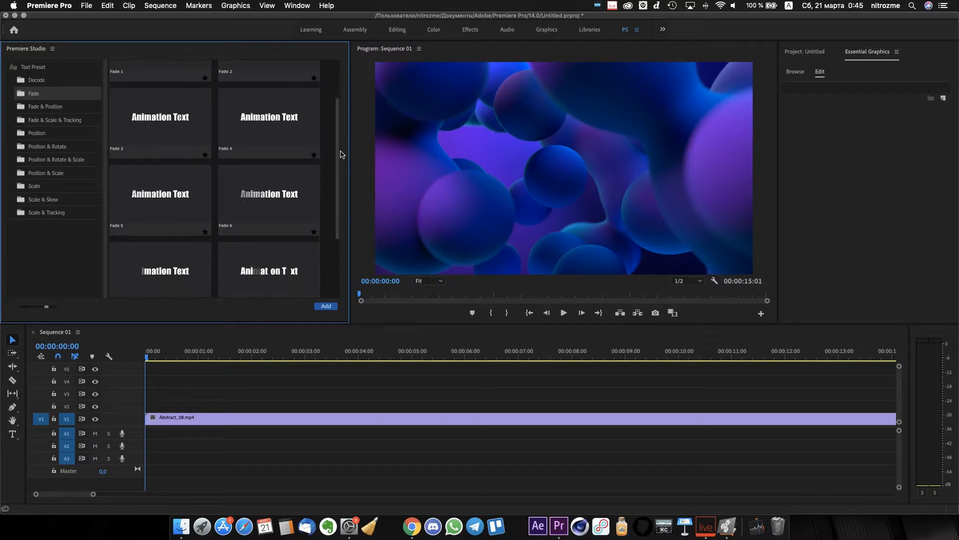
pyautogui.scroll(3)
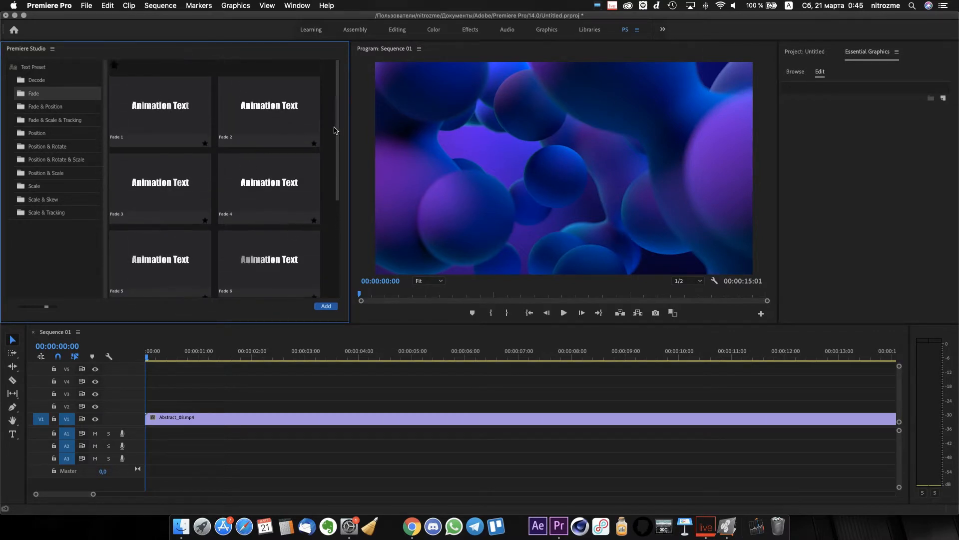
pyautogui.click(45, 105)
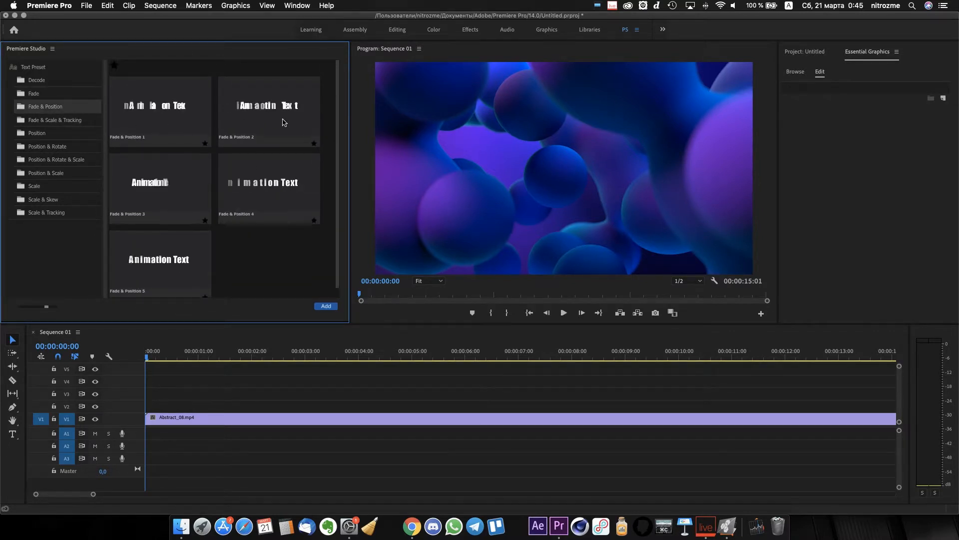
pyautogui.click(55, 159)
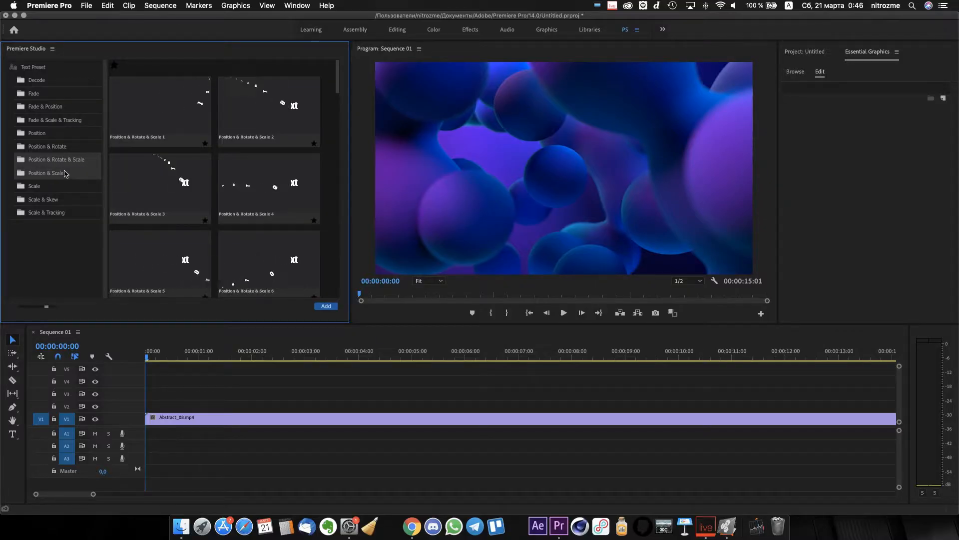
# Step: Load the Position & Scale preset folder in the Premiere Studio panel
pyautogui.click(46, 173)
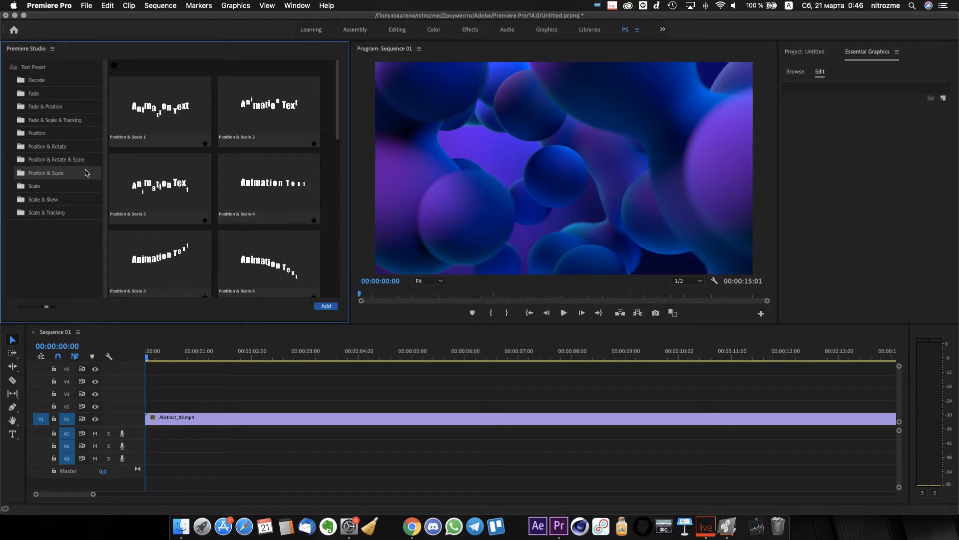
pyautogui.click(159, 111)
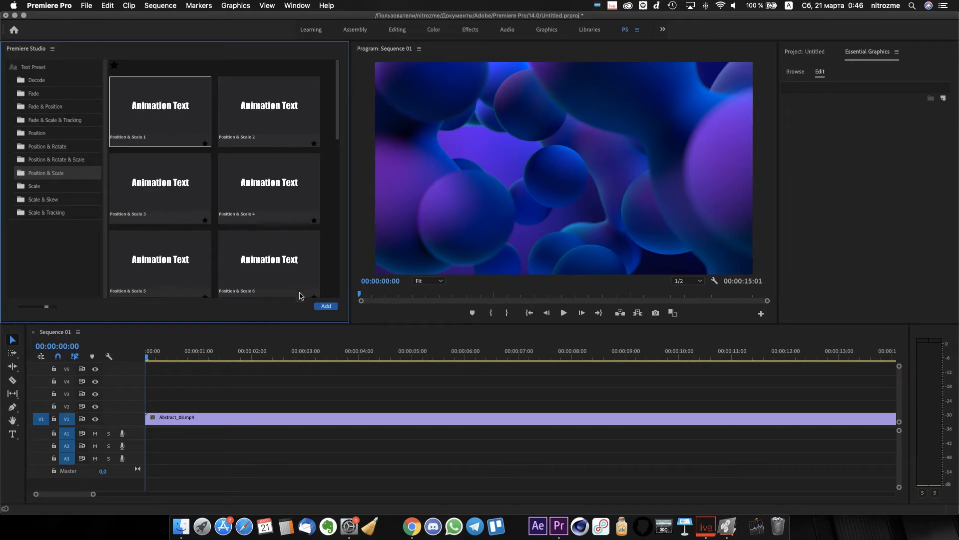
# Step: Add the Position & Scale 1 title above Abstract_08.mp4 and select it for editing
pyautogui.click(326, 305)
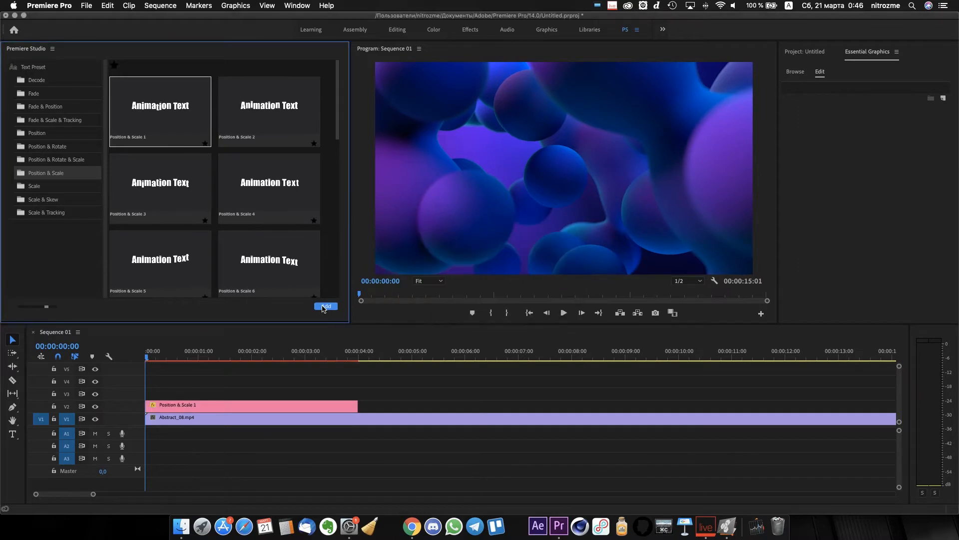
pyautogui.click(563, 313)
pyautogui.write('Premiere S')
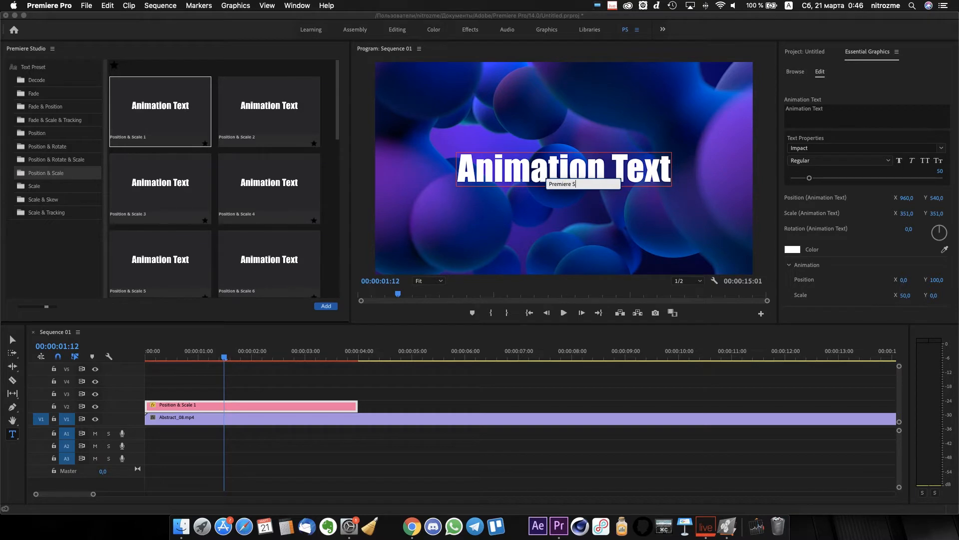
# Step: Retitle it 'Premiere Studio' in Metropolis Bold at size 43
pyautogui.click(340, 386)
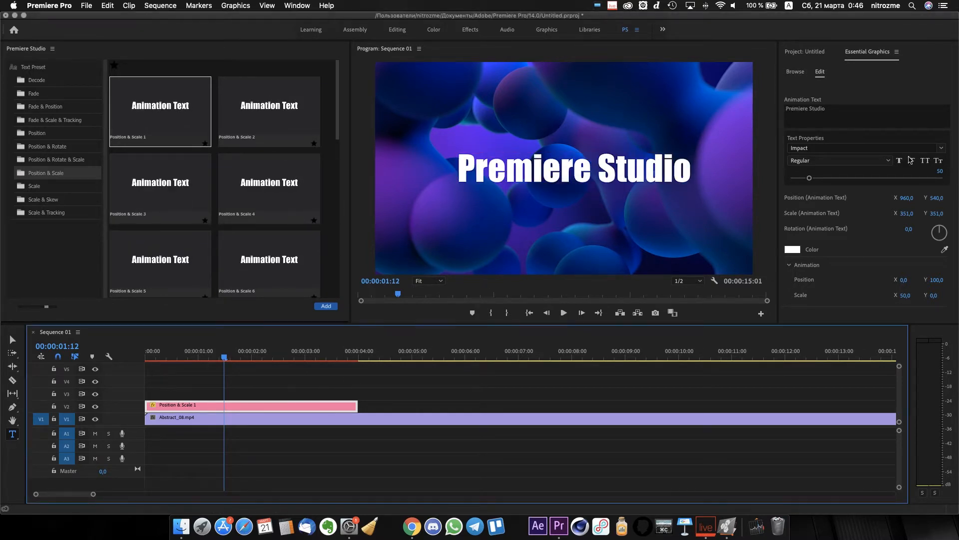
pyautogui.click(942, 148)
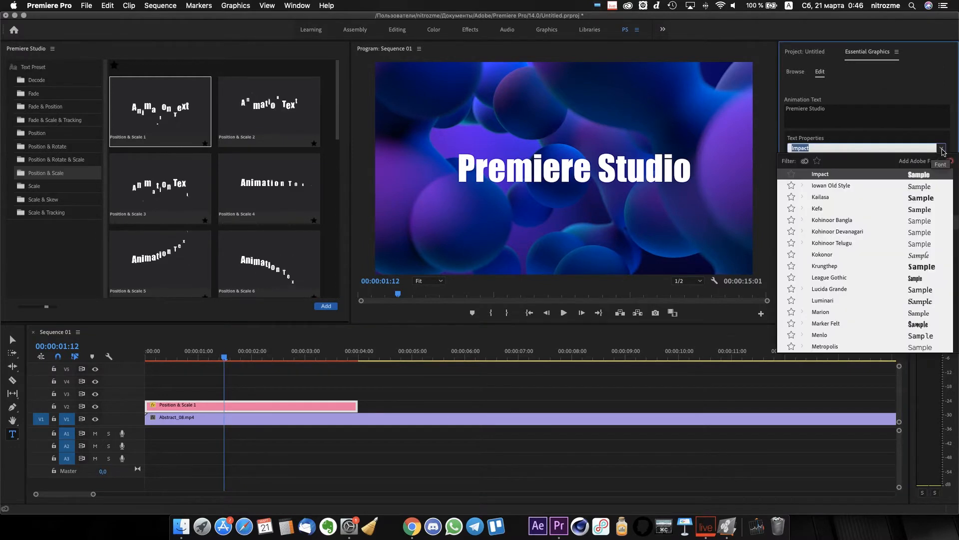
pyautogui.scroll(-3)
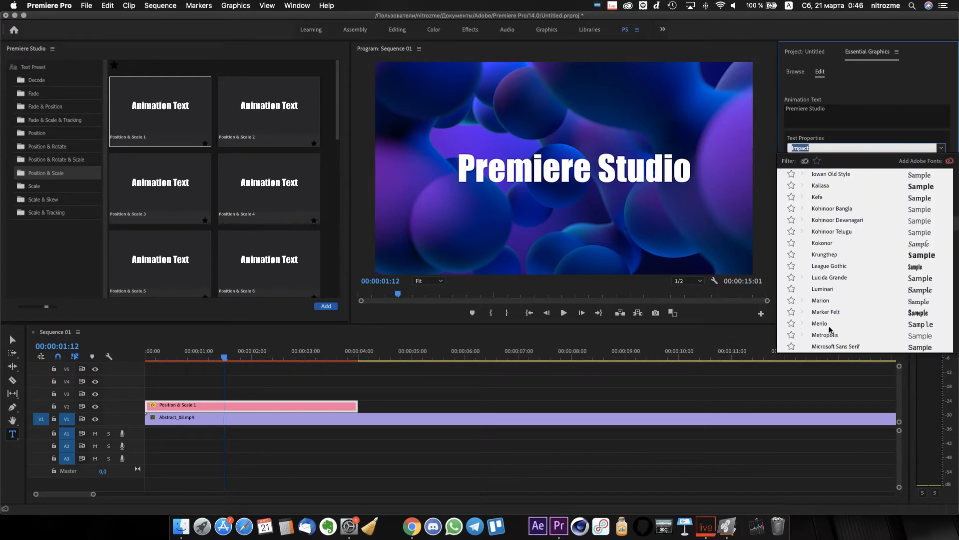
pyautogui.click(825, 334)
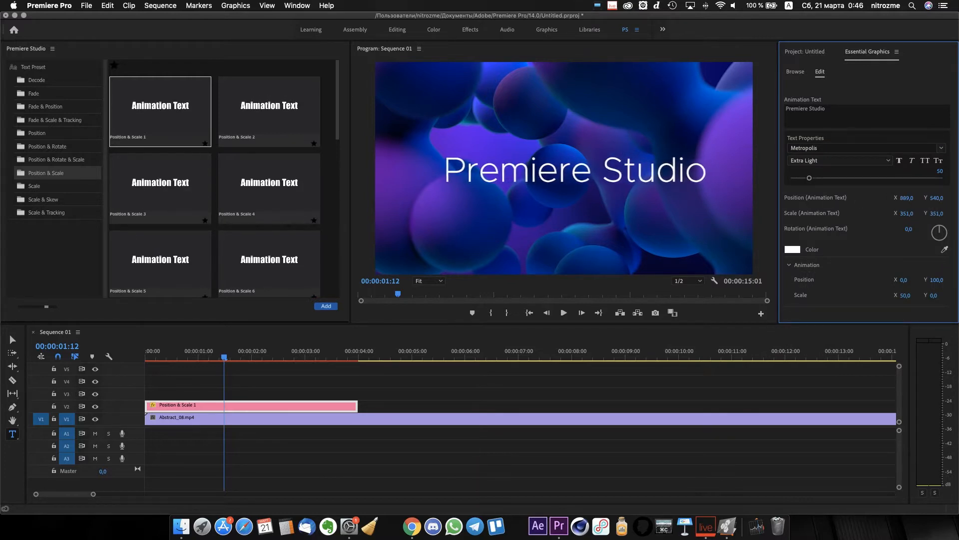
pyautogui.click(838, 160)
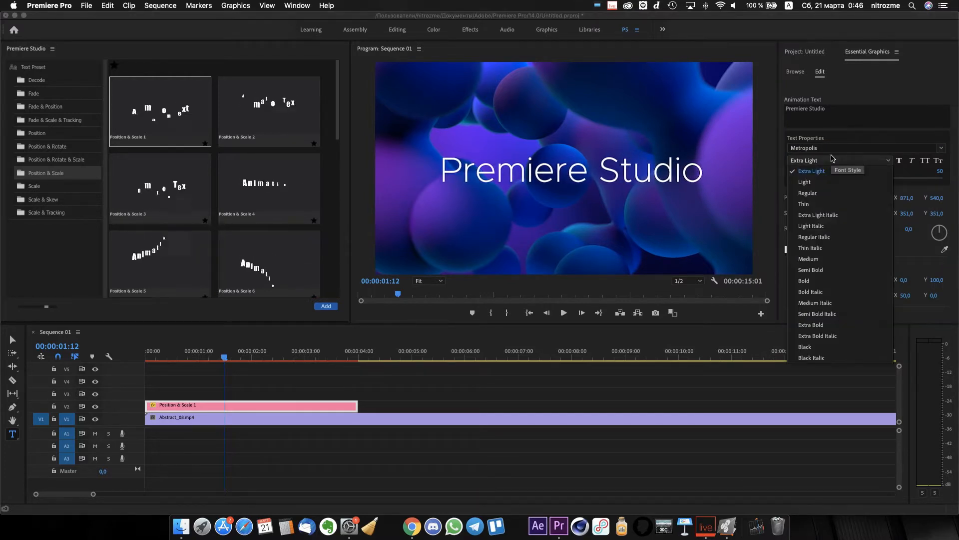
pyautogui.click(803, 280)
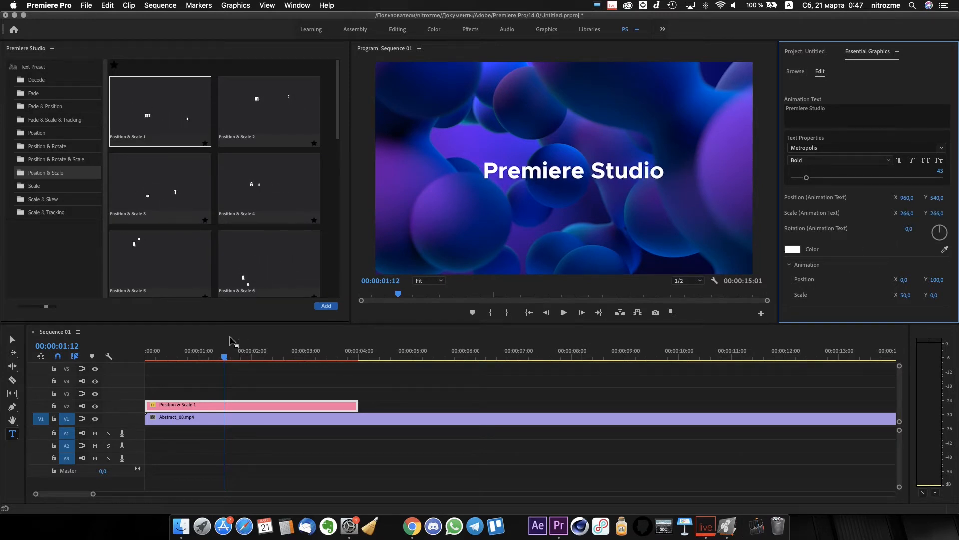
# Step: Play the Premiere Studio title, then replace it with Scale & Skew 3 reworded 'Any Font'
pyautogui.click(146, 358)
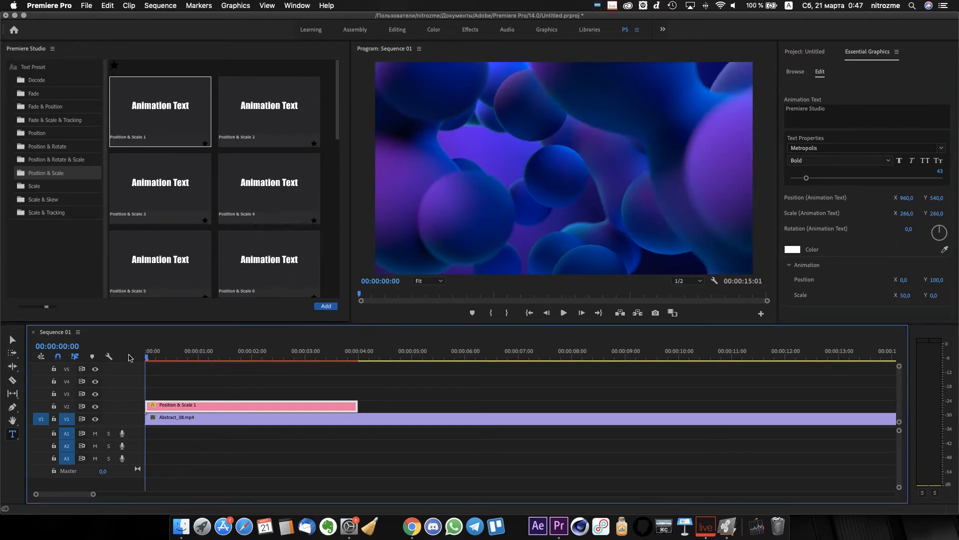
pyautogui.click(561, 312)
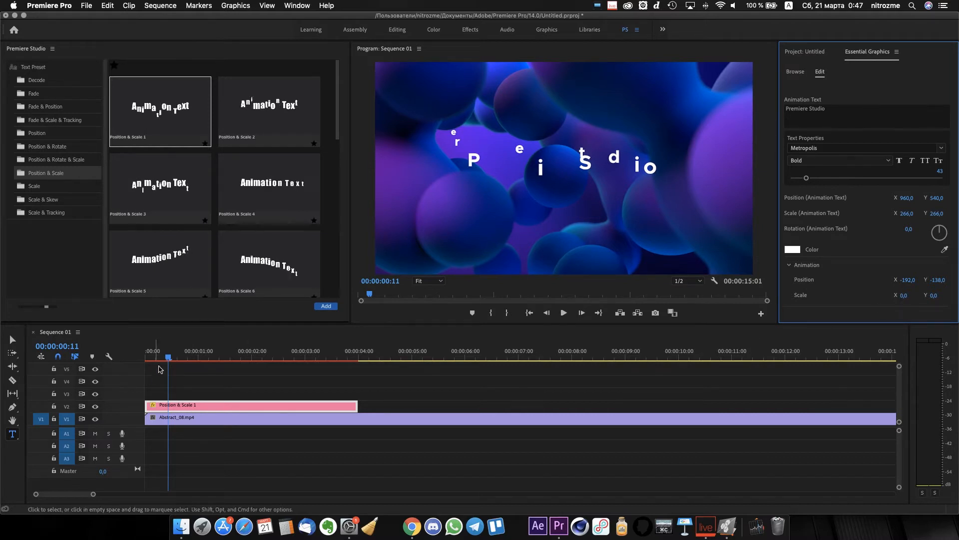
pyautogui.click(562, 313)
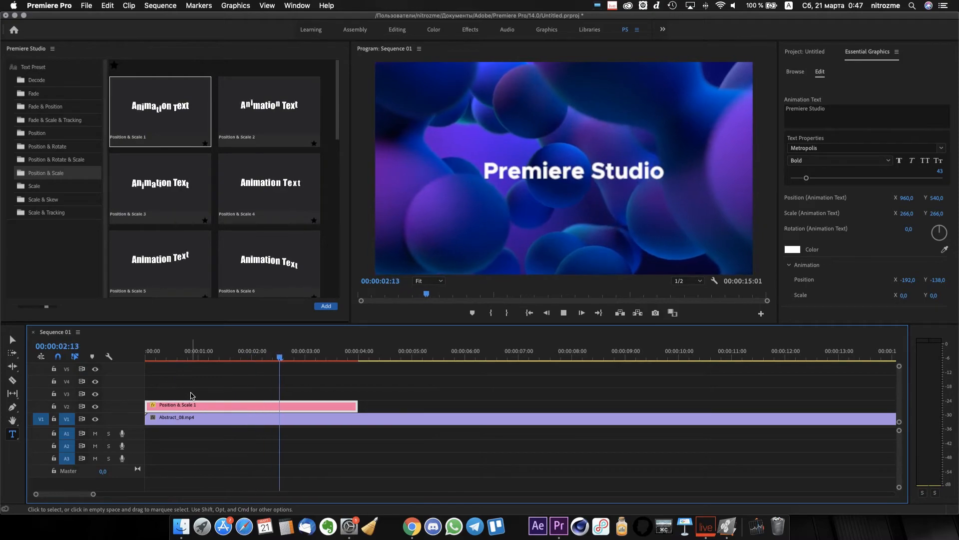
pyautogui.click(244, 351)
pyautogui.write('Any Font')
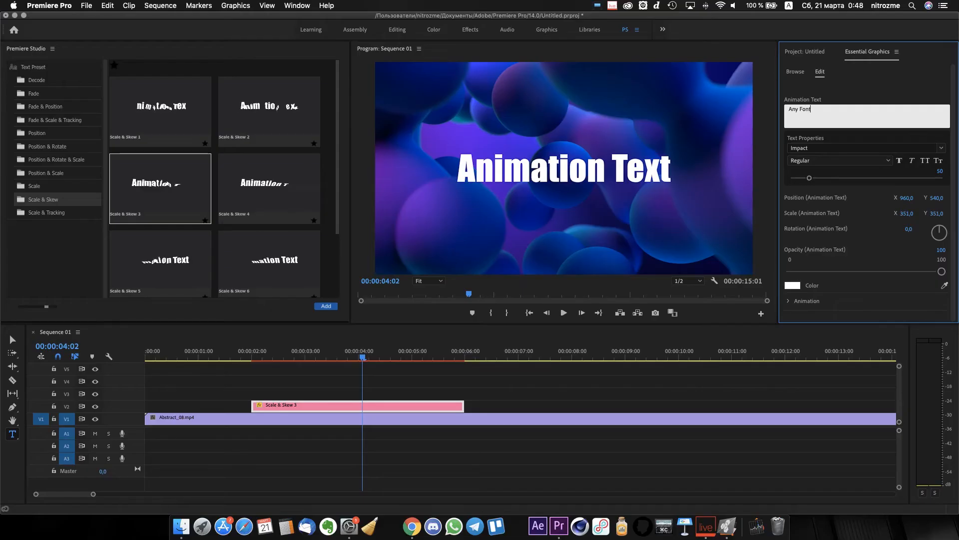
# Step: Set Any Font to Krungthep at size 66, tune its Skew and Skew Axis, and play it back
pyautogui.click(863, 148)
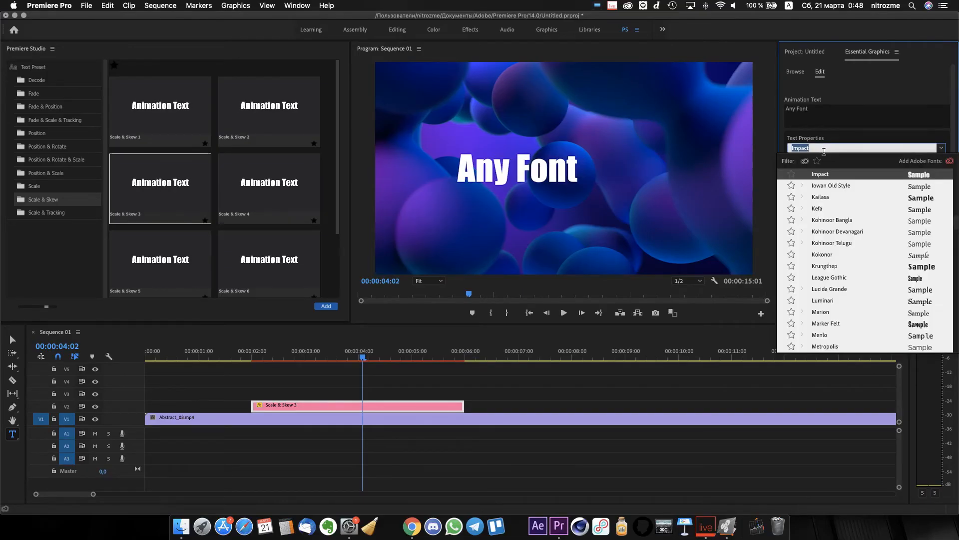
pyautogui.click(824, 266)
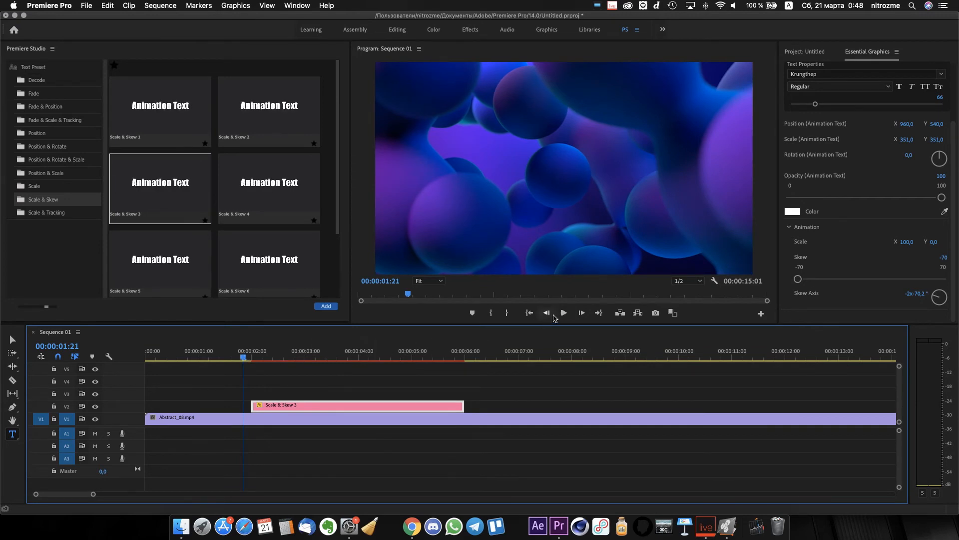
pyautogui.click(563, 313)
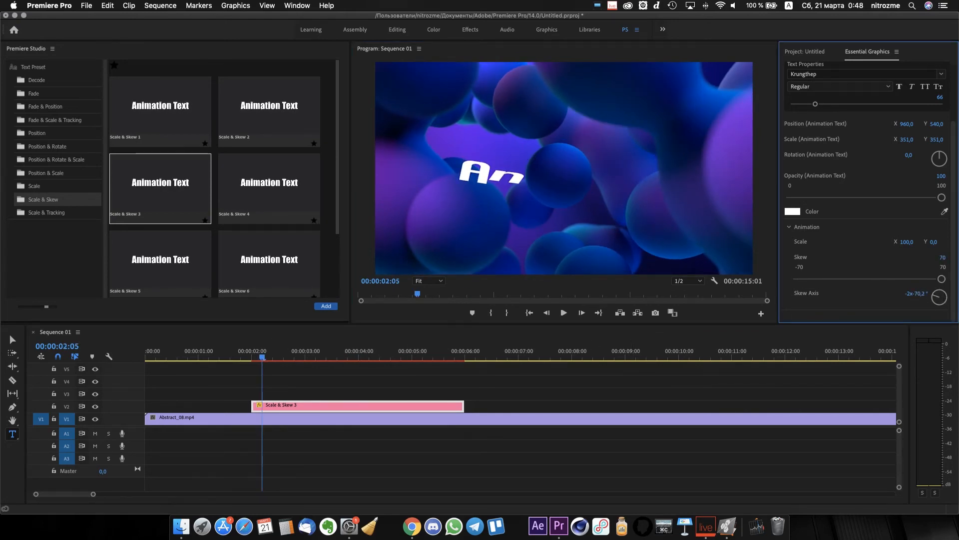
pyautogui.click(249, 358)
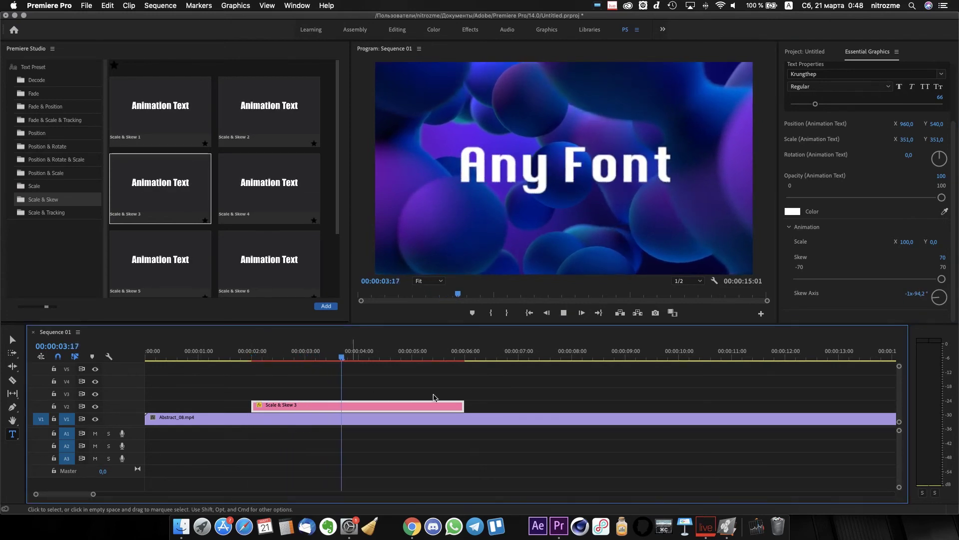
pyautogui.click(450, 357)
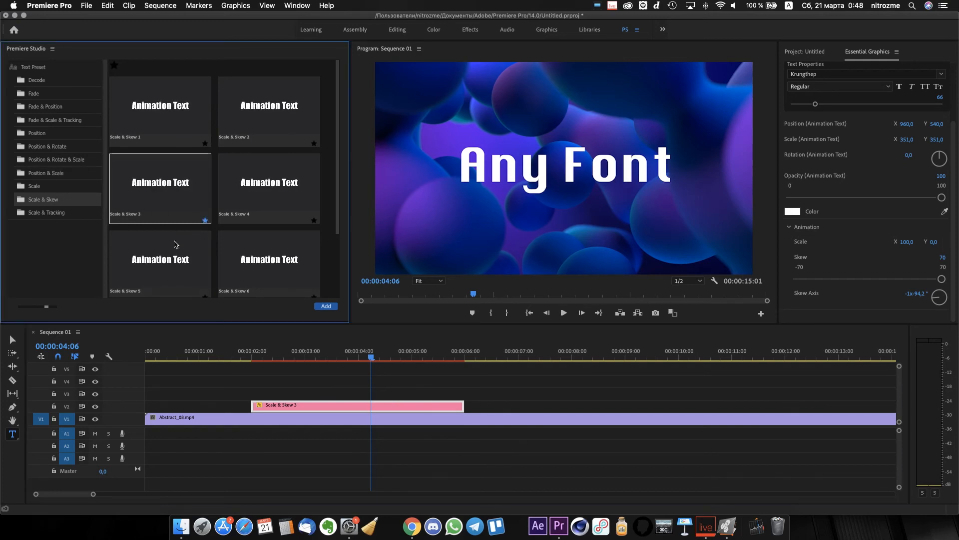
# Step: Star Scale & Tracking 3 and Scale 3 as favourites in their categories
pyautogui.click(36, 133)
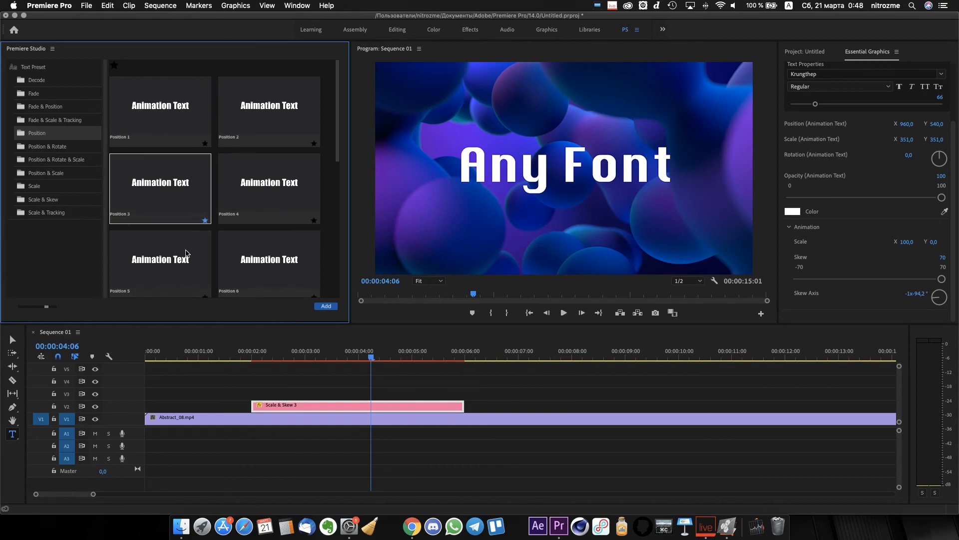
pyautogui.click(46, 211)
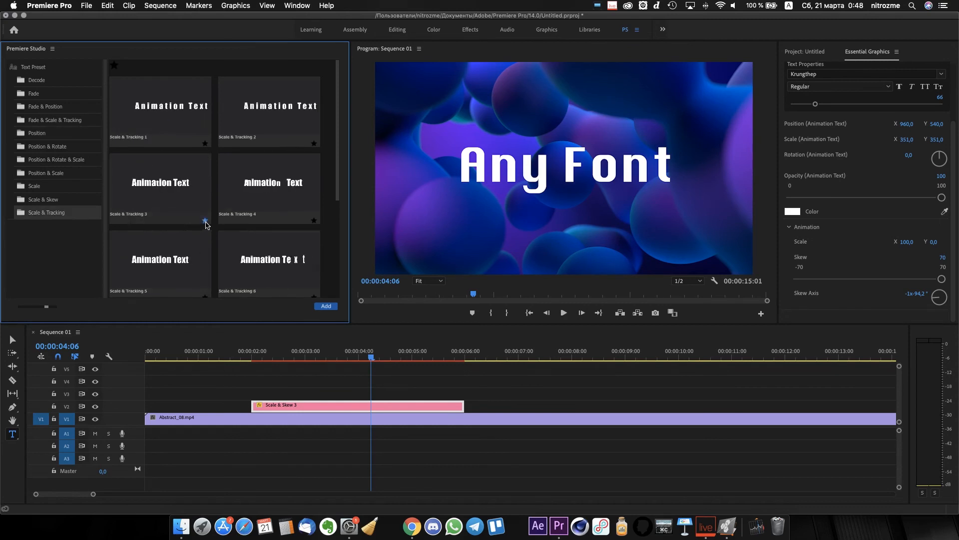
pyautogui.click(34, 185)
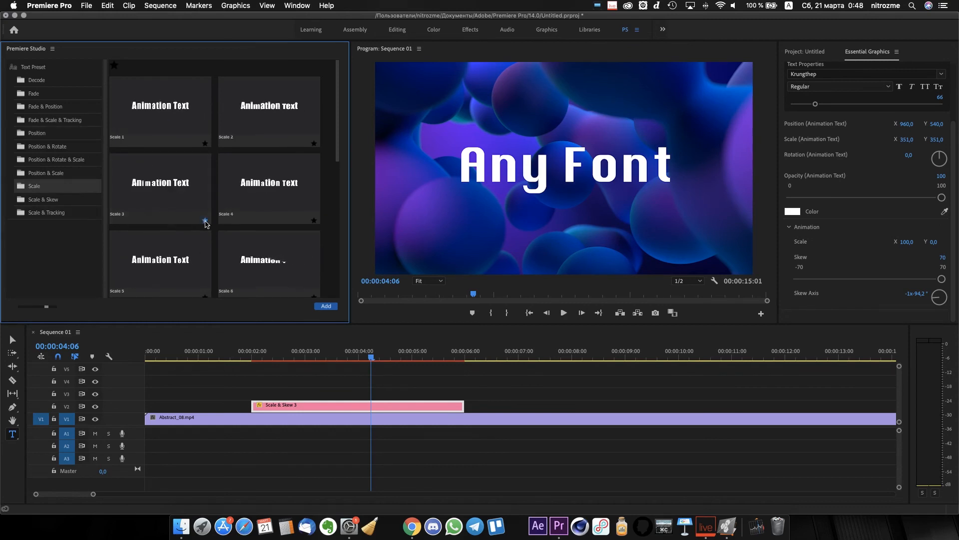
# Step: Star Position & Rotate & Scale 3, then filter the panel to the five favourite presets
pyautogui.click(56, 160)
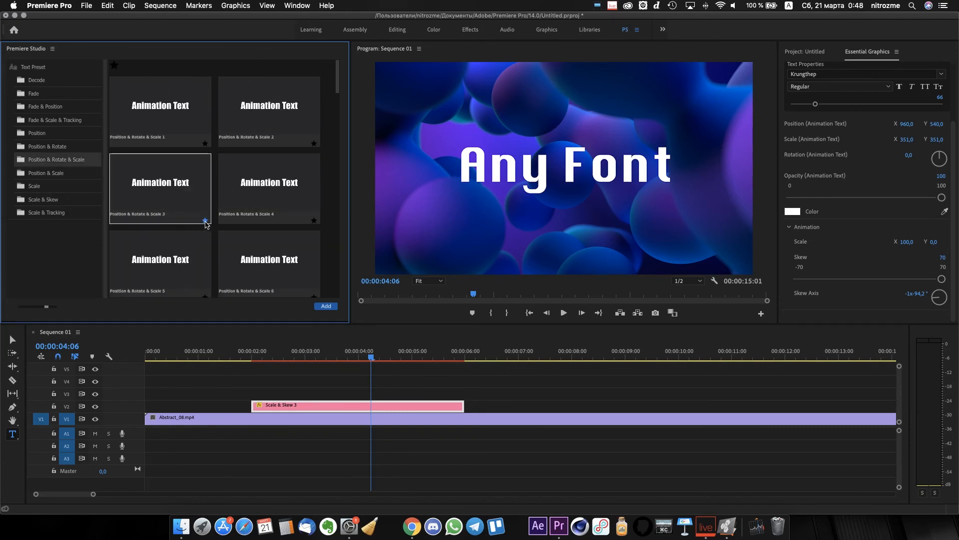
pyautogui.click(113, 65)
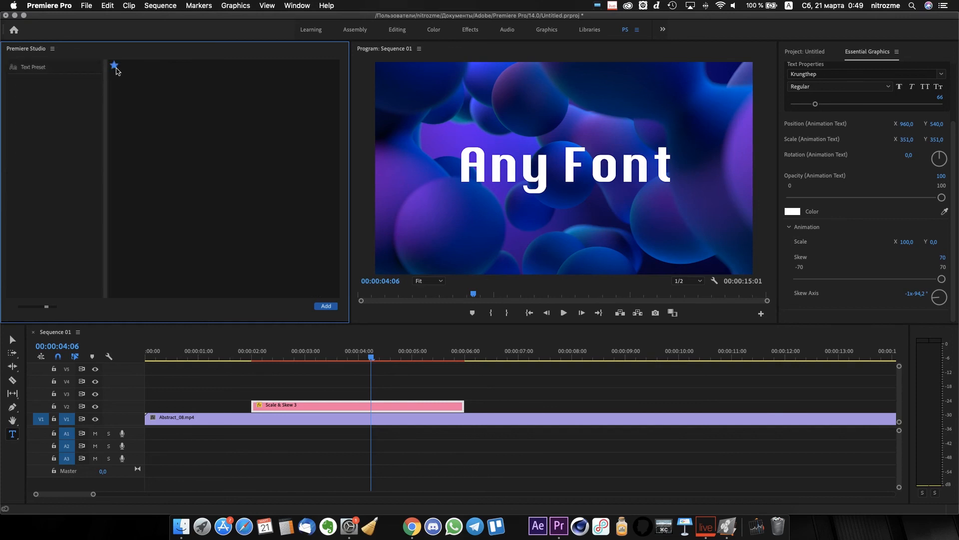
pyautogui.click(113, 65)
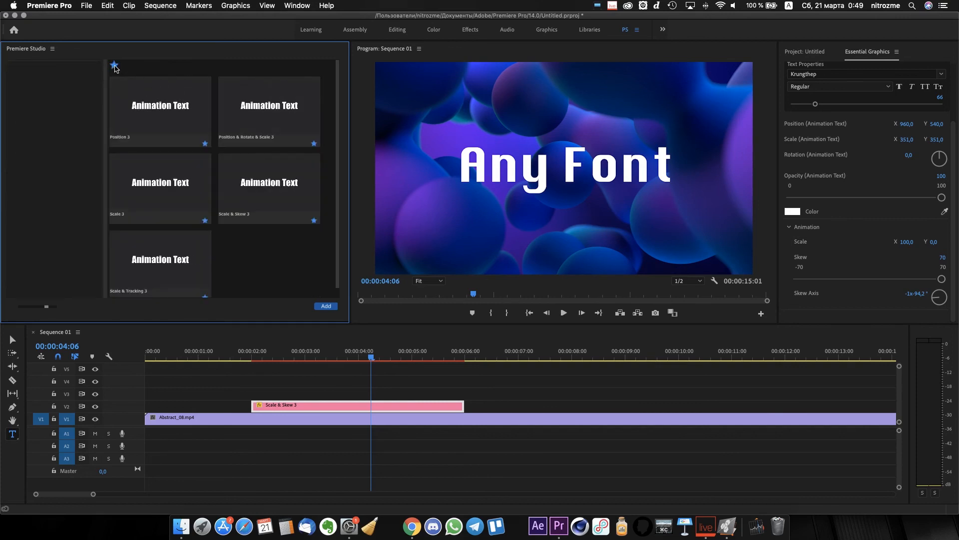